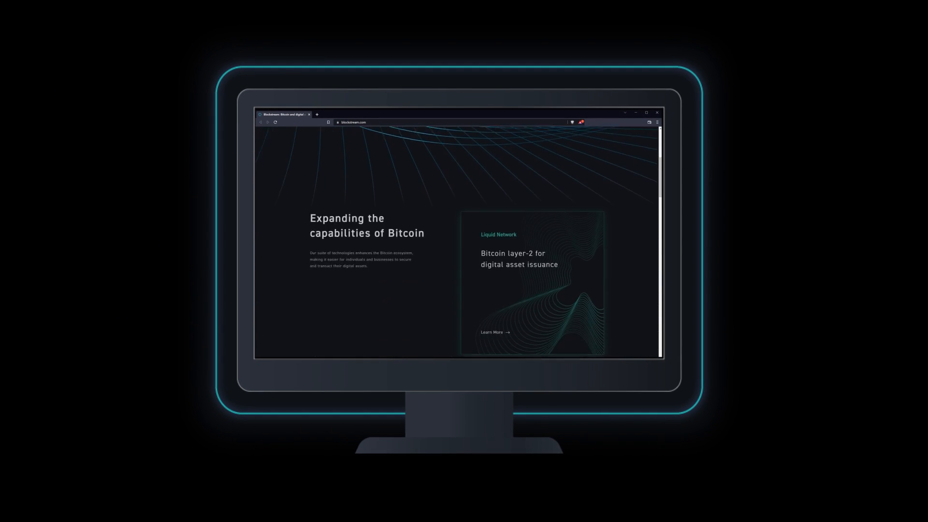
{"action": "scroll", "scroll_direction": "down", "scroll_amount": 3}
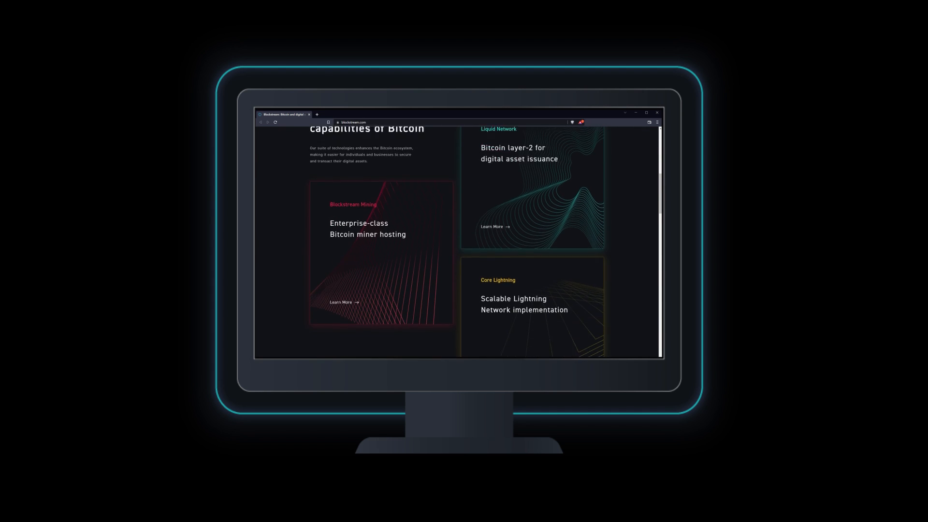
{"action": "scroll", "scroll_direction": "down", "scroll_amount": 3}
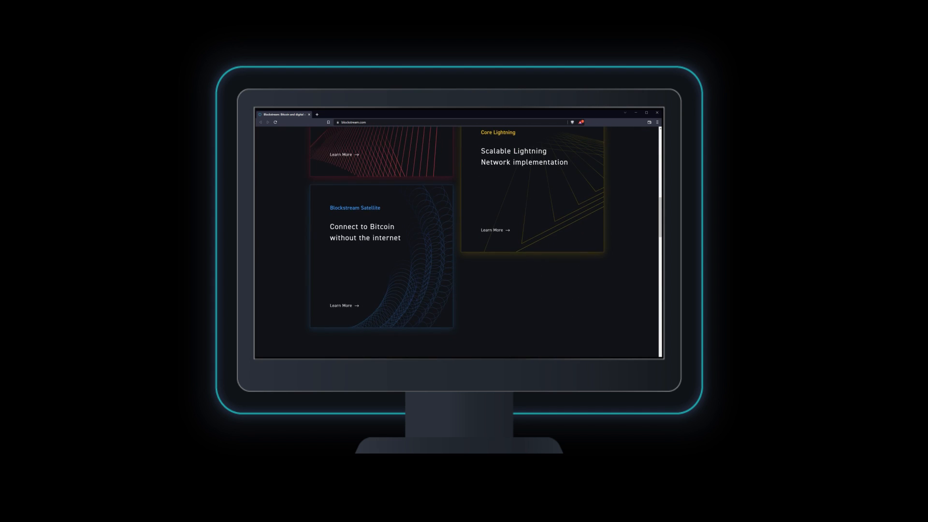